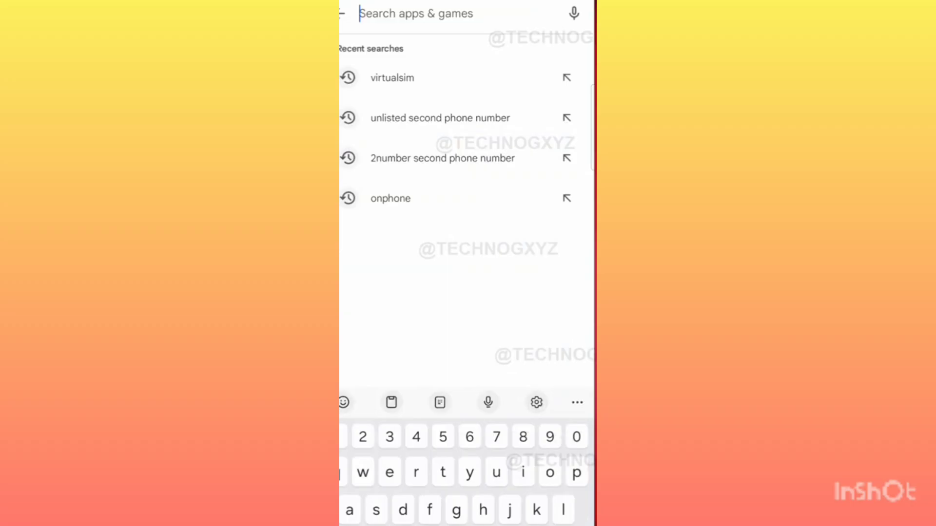
- Leave Play Store search and switch the store to another Google account
click(392, 78)
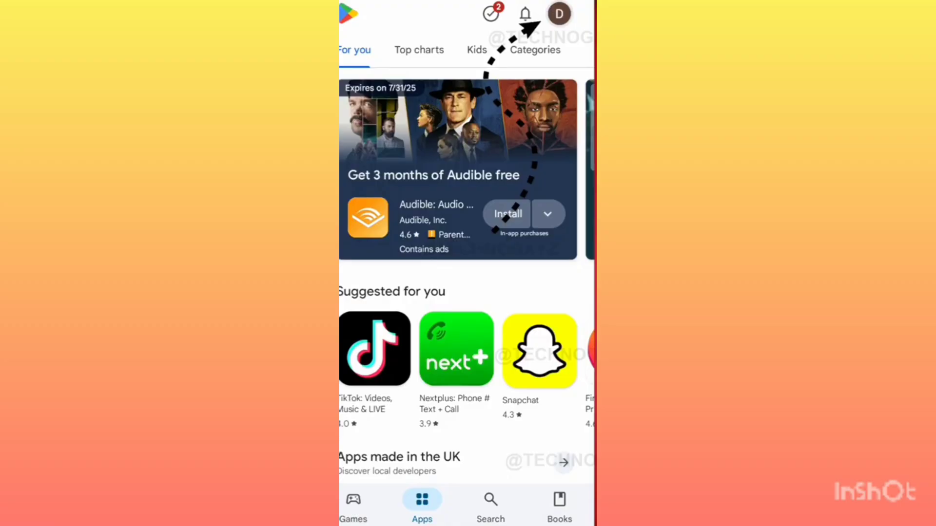
click(559, 14)
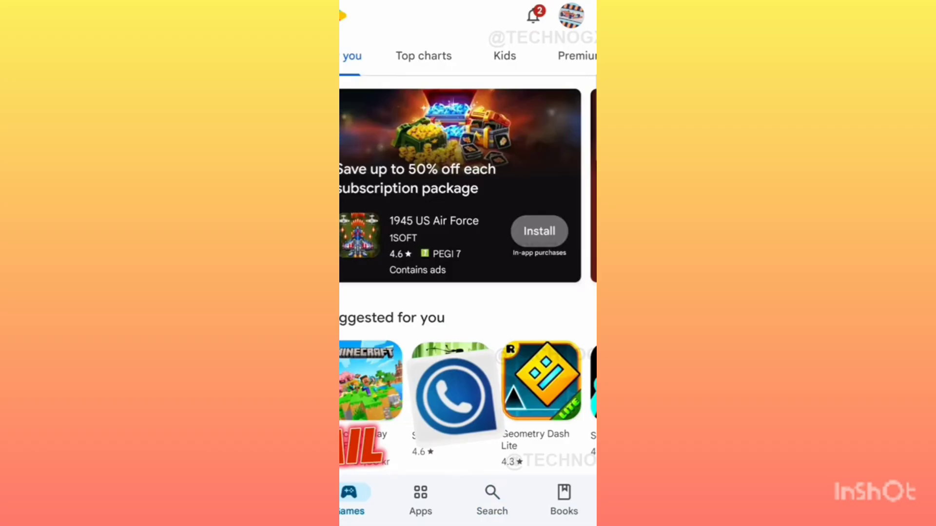
- Search 'v', install Virtual SIM from its store page and launch it
click(492, 496)
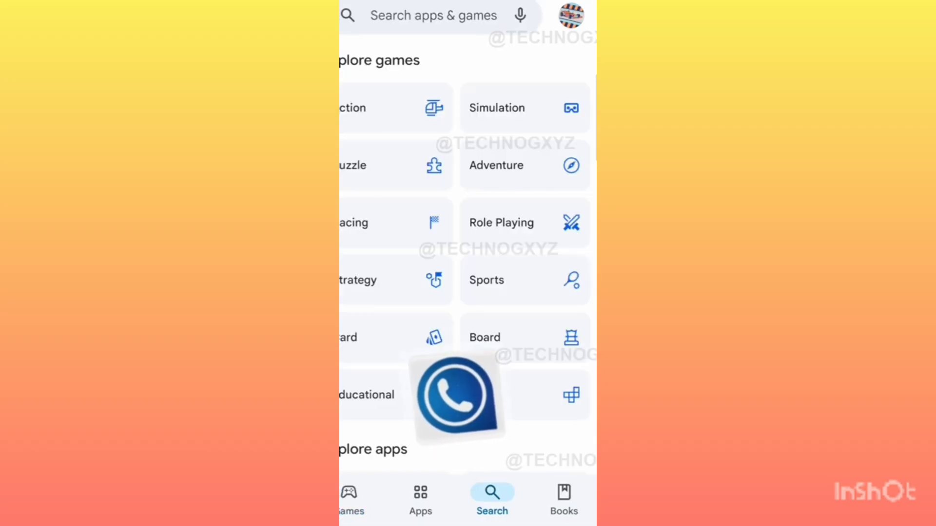
text(v)
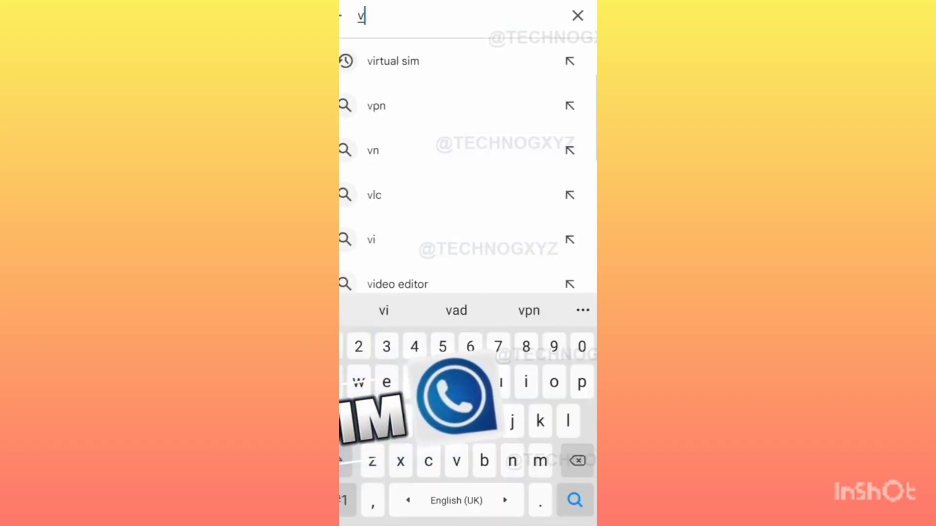
click(393, 60)
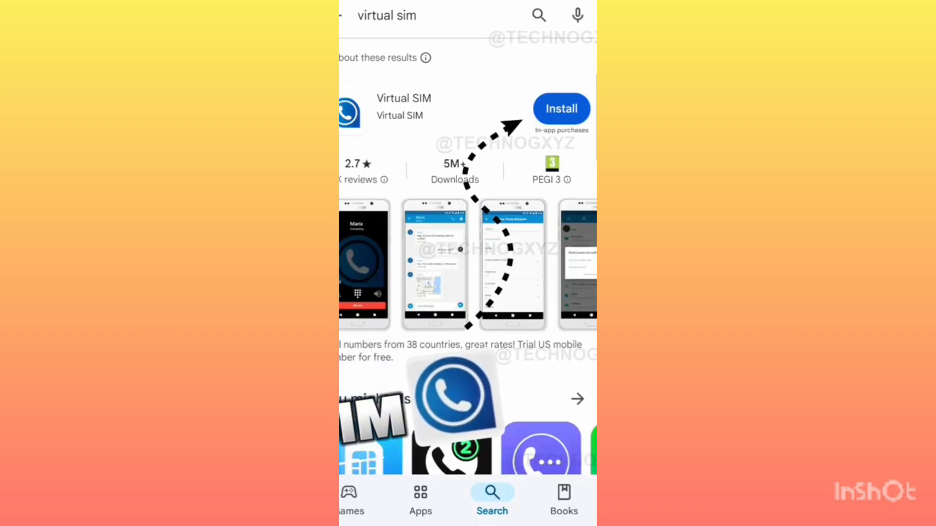
click(403, 106)
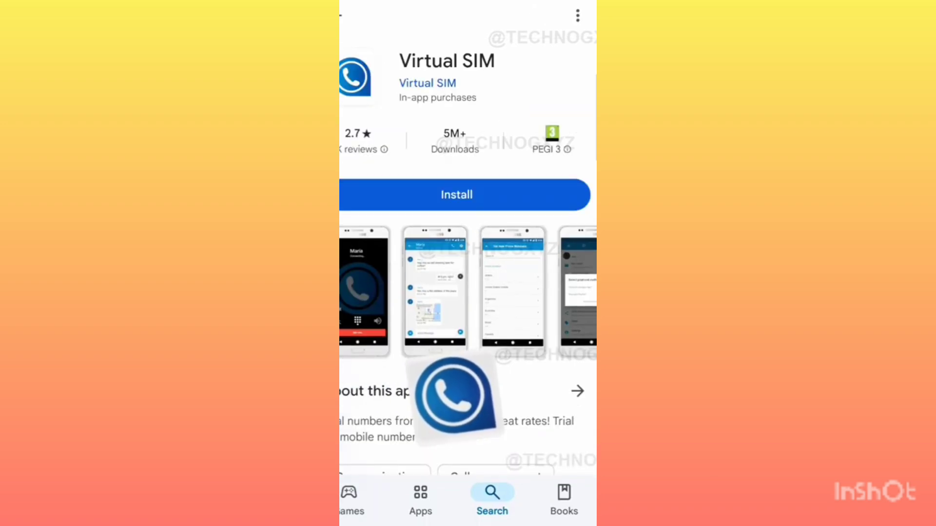
click(456, 194)
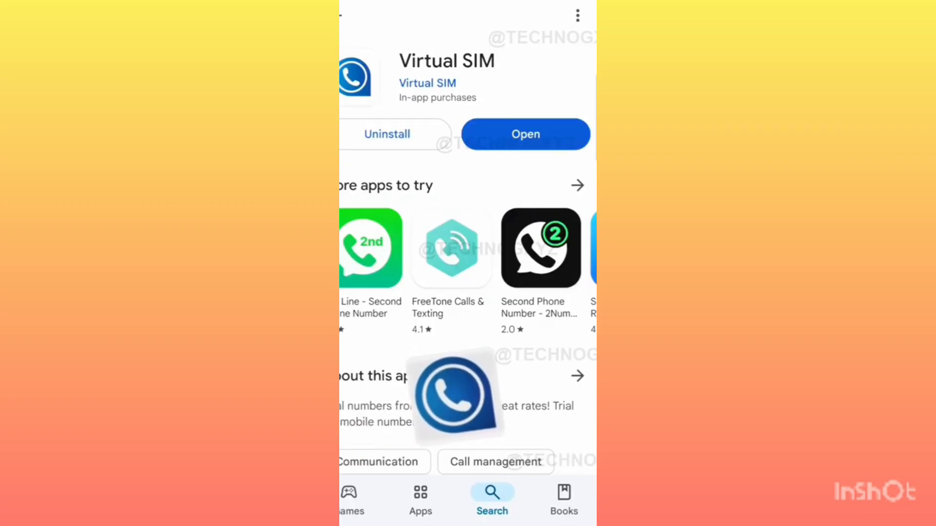
click(524, 133)
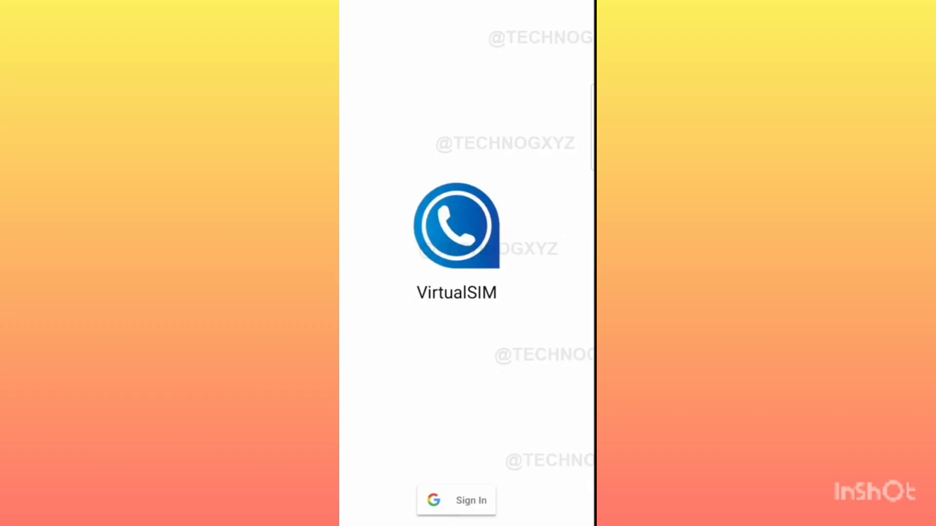
- Sign in with the first Google account and save the profile to reach the empty call history
click(456, 500)
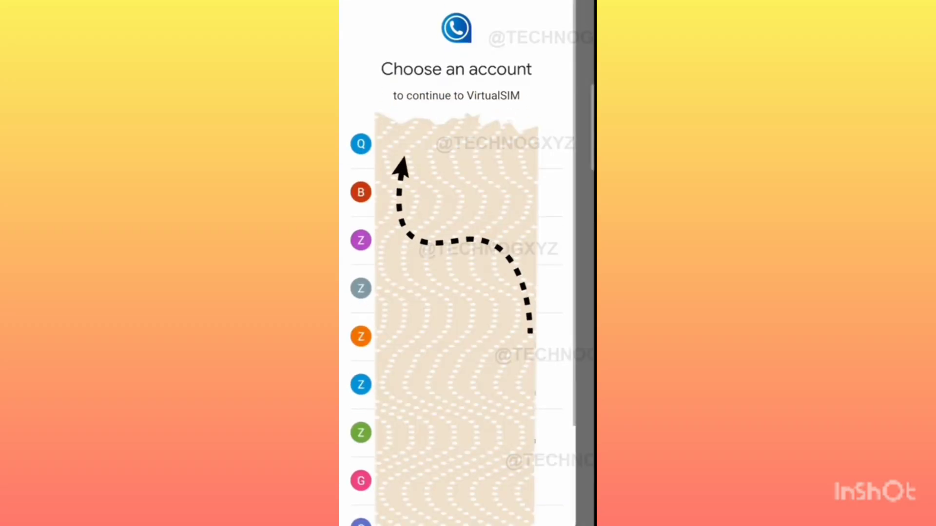
click(361, 144)
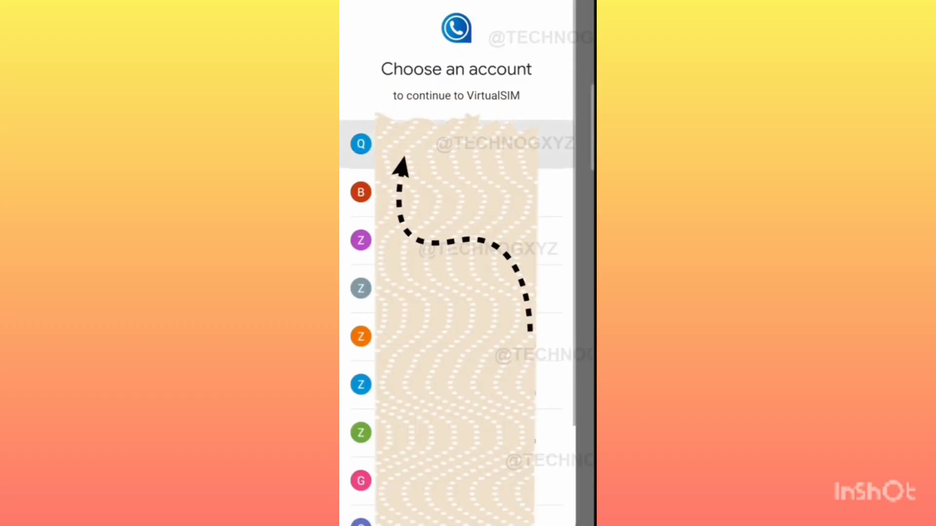
click(360, 144)
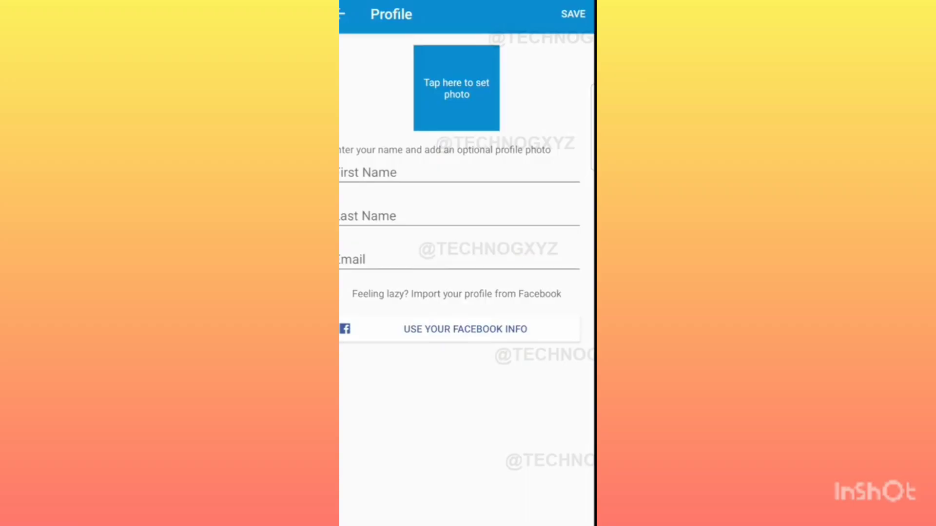
click(465, 328)
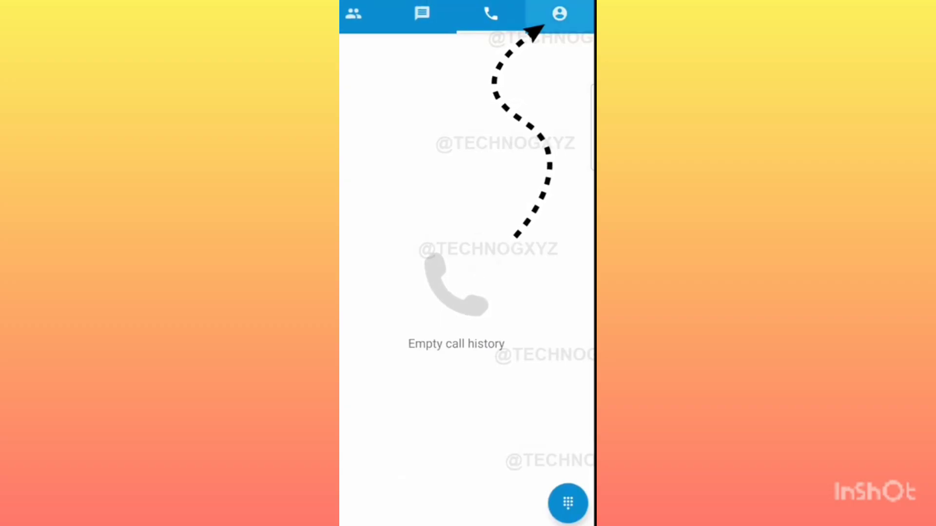
- View My Phone Numbers showing zero owned numbers, then return to the phone's app screen
click(558, 13)
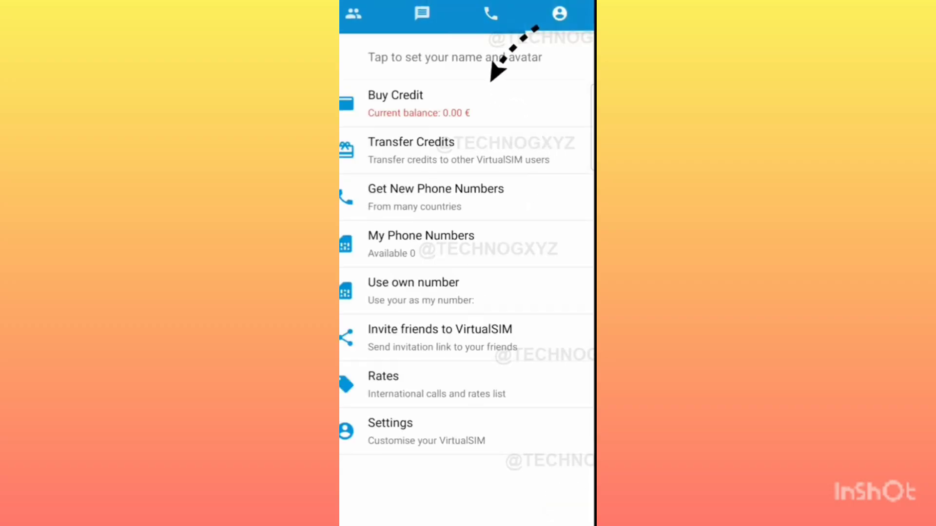
click(421, 244)
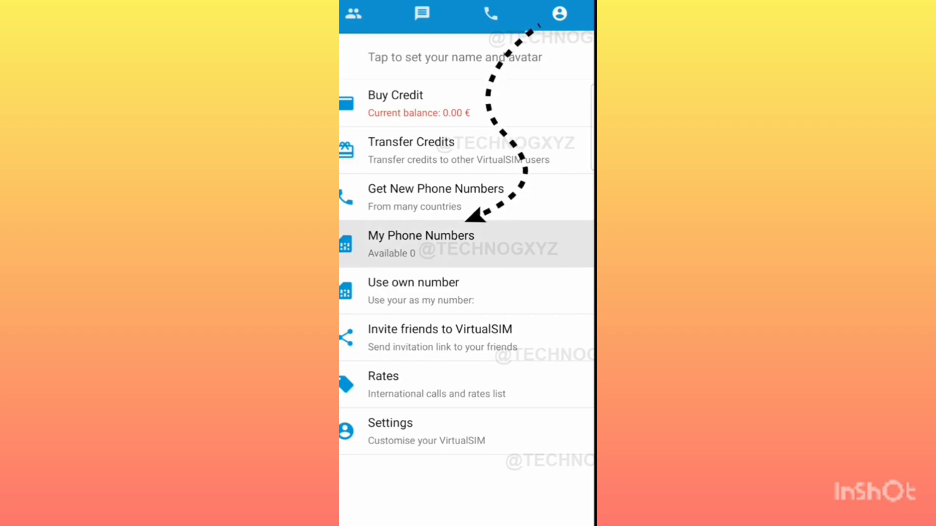
click(421, 244)
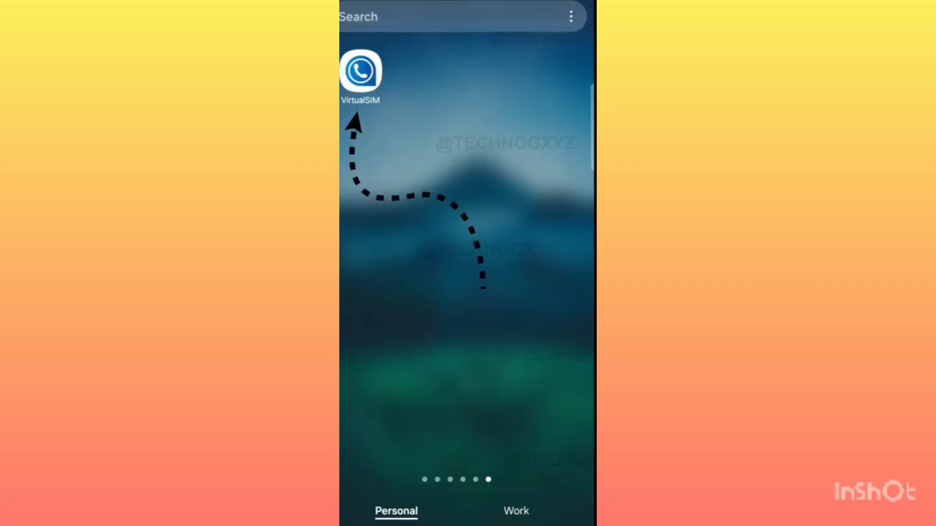
- Reach VirtualSIM's storage details from its app info in Android Settings
click(361, 73)
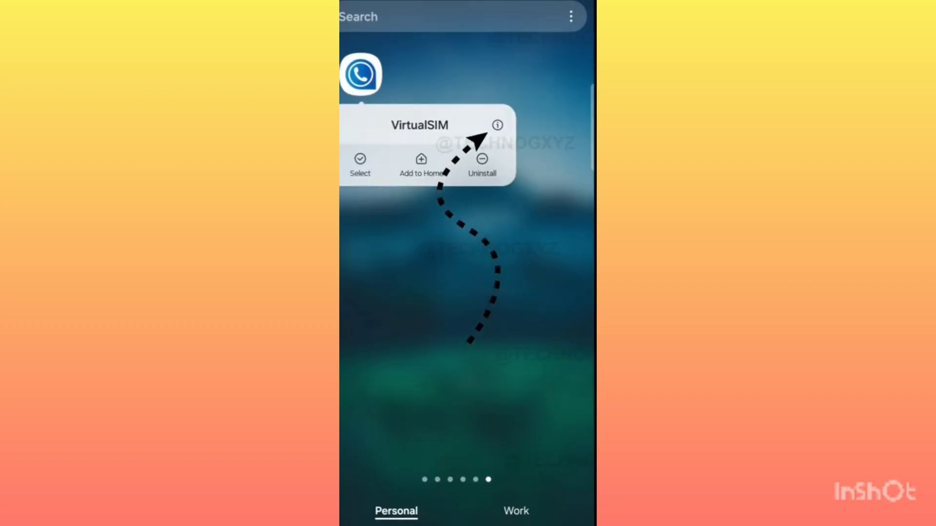
click(497, 125)
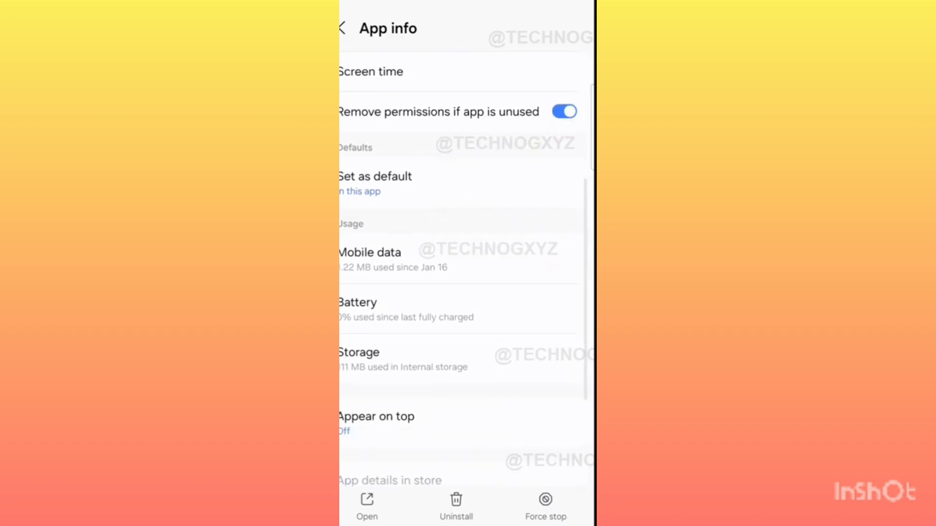
scroll(down, 3)
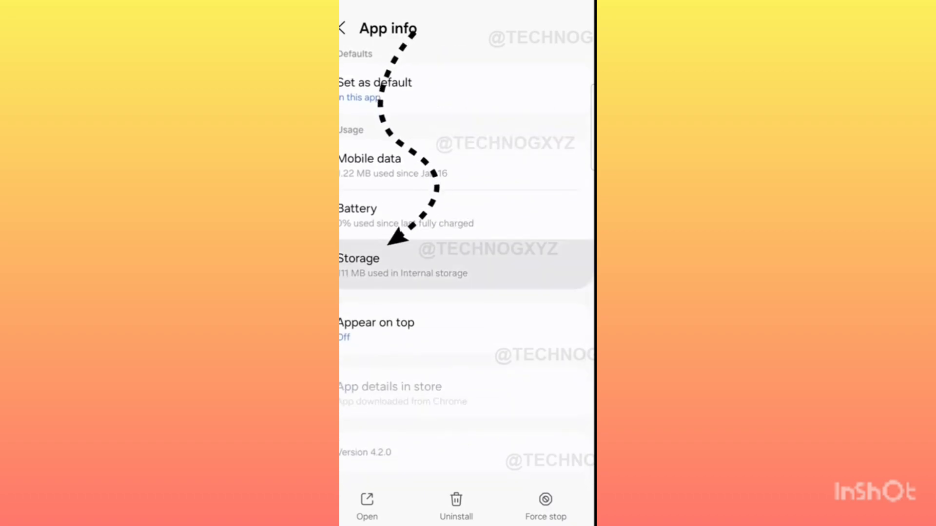
click(382, 265)
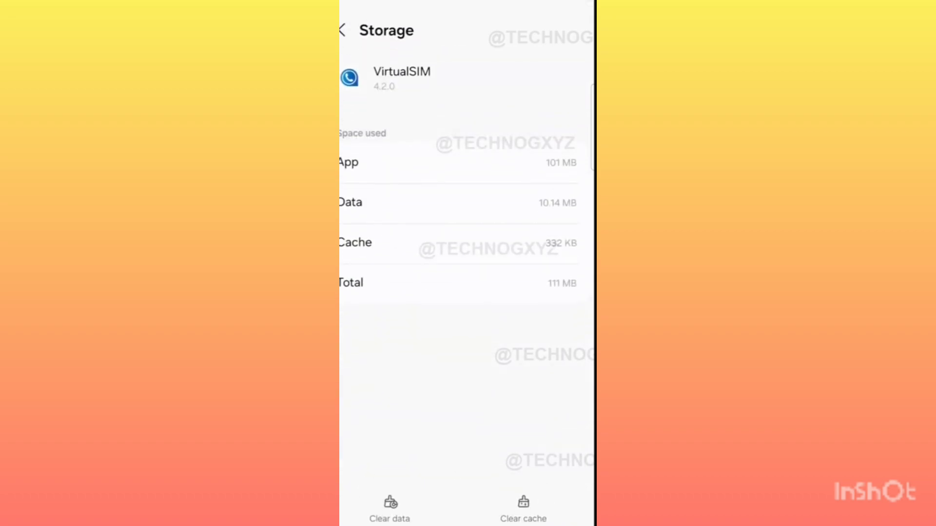
- Clear VirtualSIM's cache and permanently delete all its app data
click(522, 507)
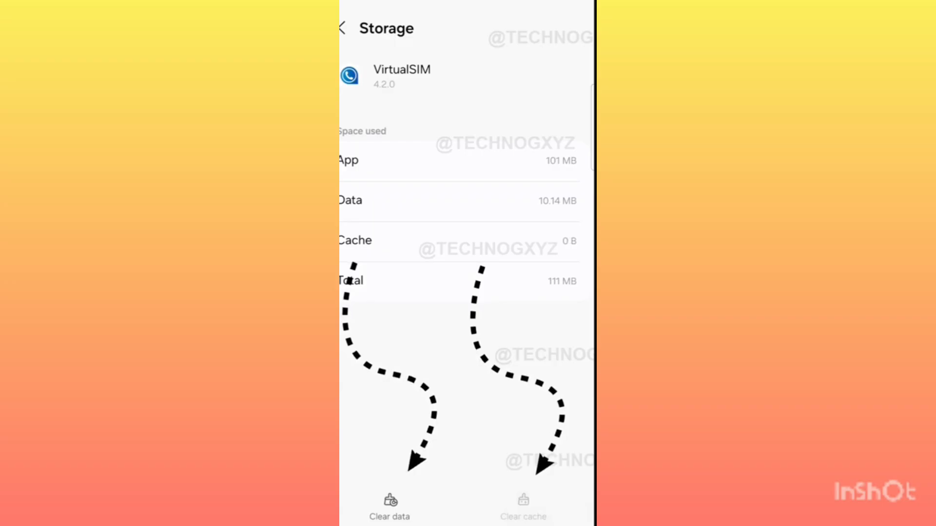
click(389, 507)
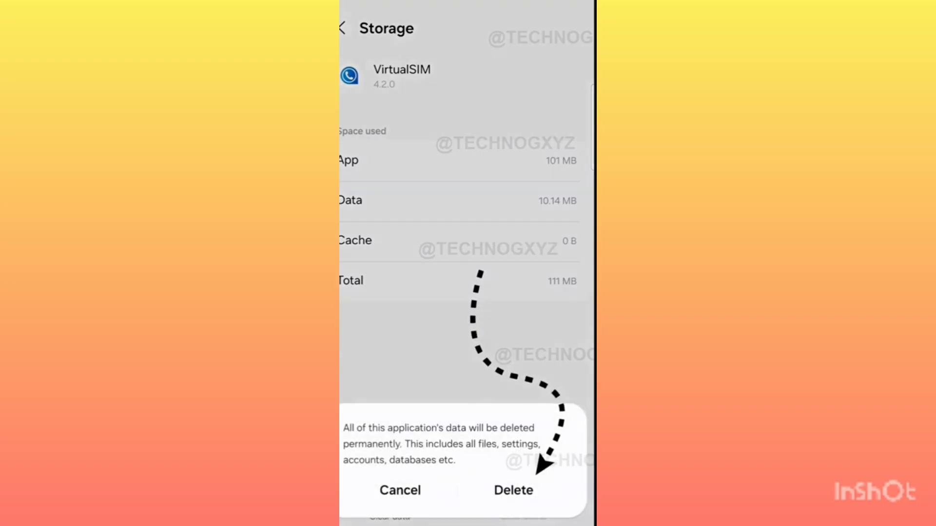
click(513, 490)
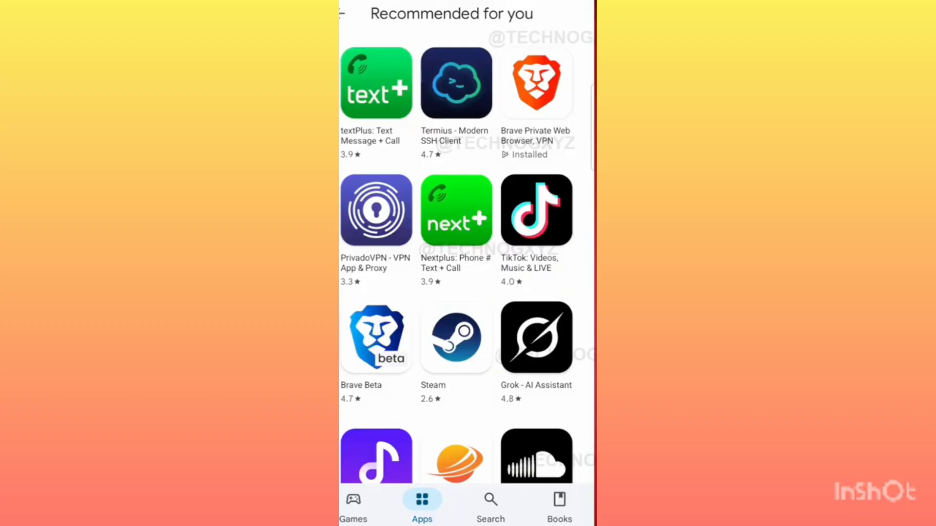
- Search 'p' and bring up the installed VPN PotatoVPN - WiFi Proxy store page
text(p)
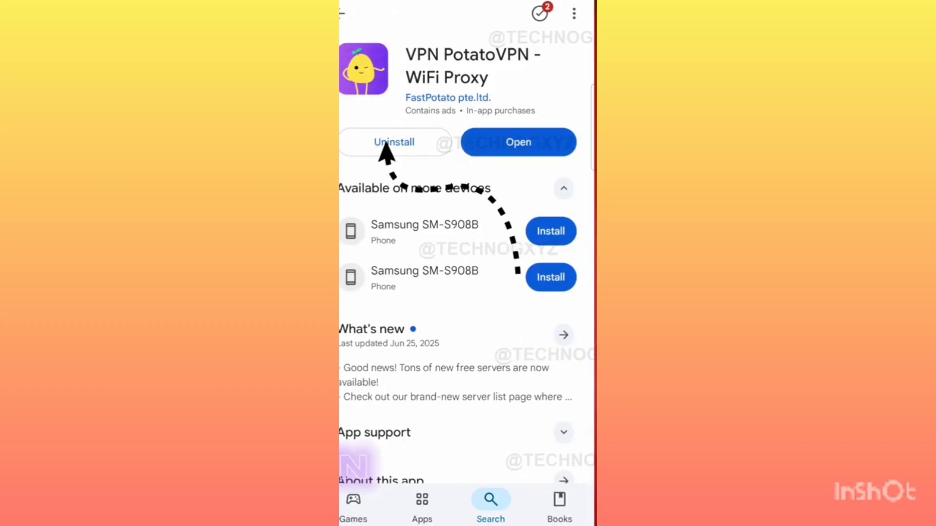
click(561, 187)
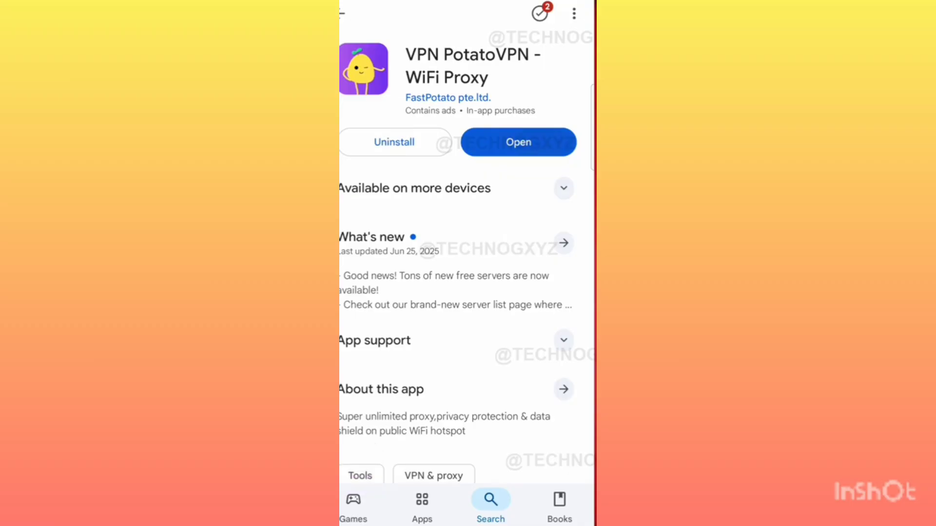
click(517, 142)
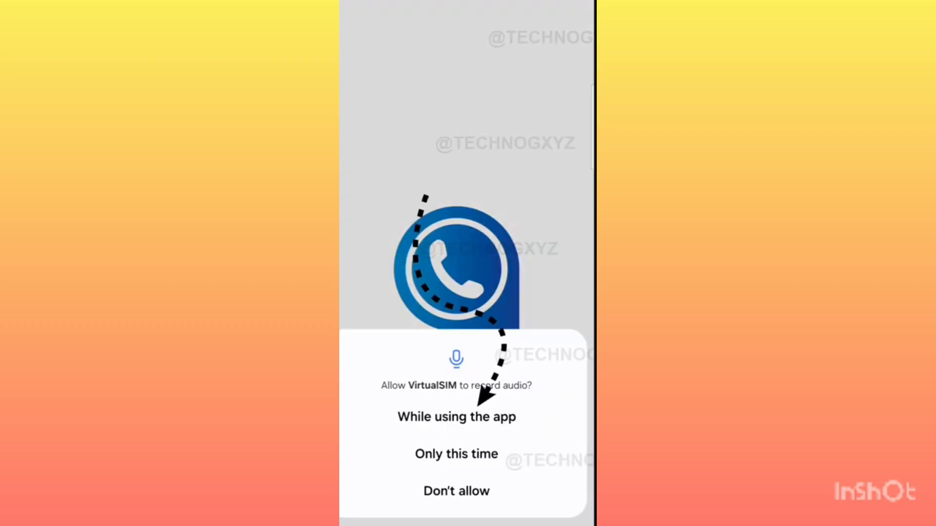
- Allow audio recording while in use and contacts access, then sign in with Google
click(456, 417)
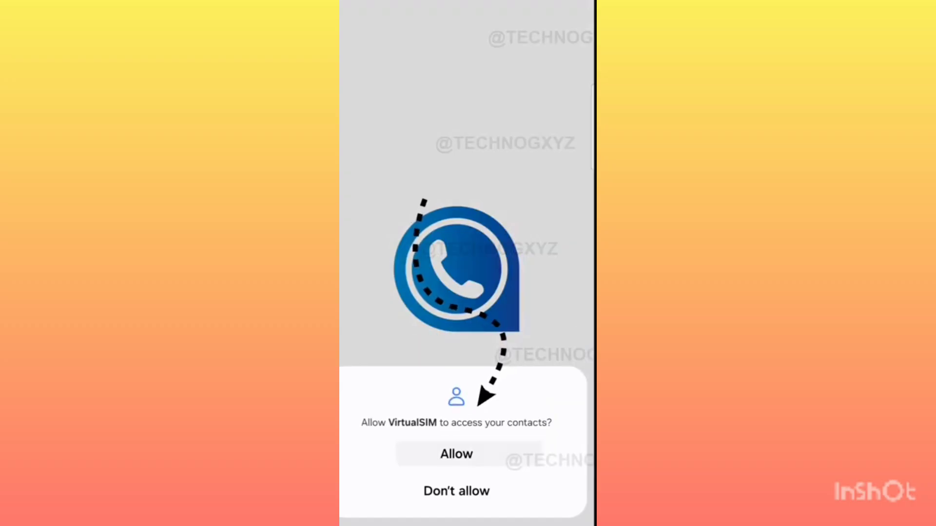
click(455, 455)
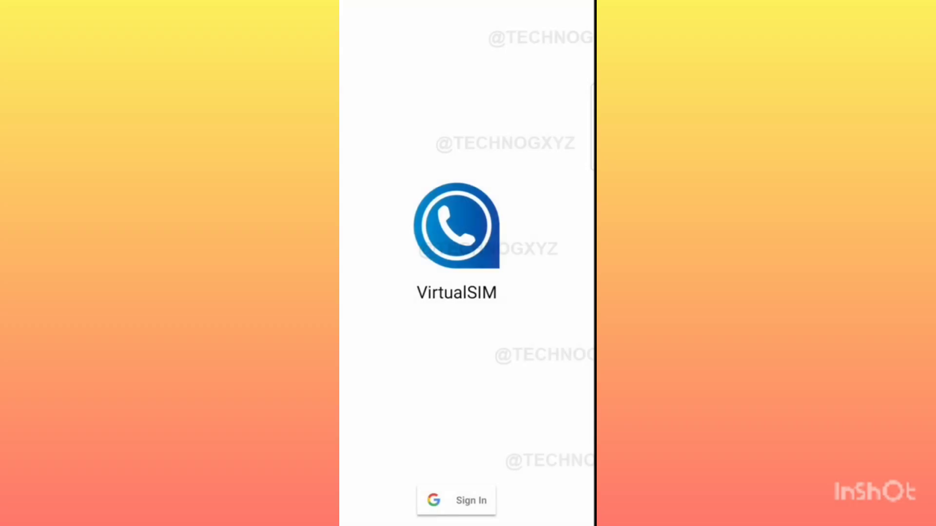
click(456, 500)
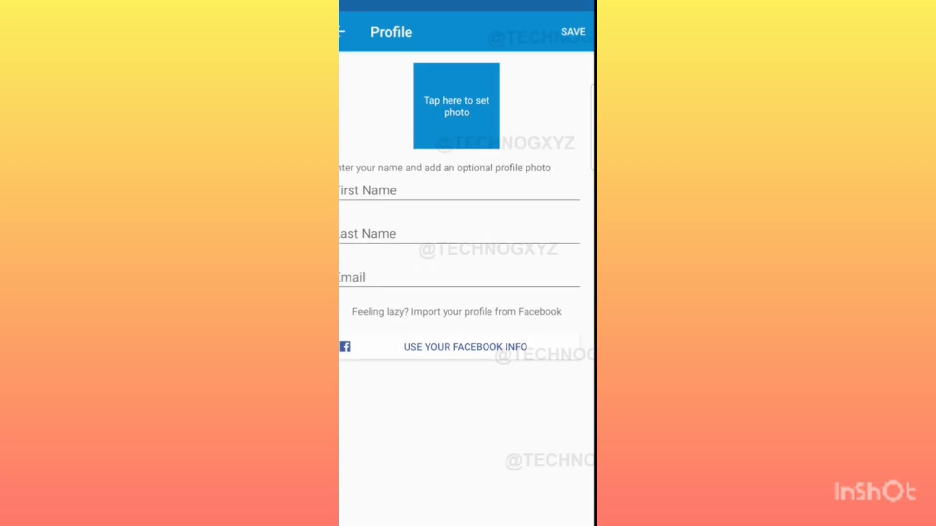
- Finish profile setup and reach the account page listing one available phone number
click(572, 31)
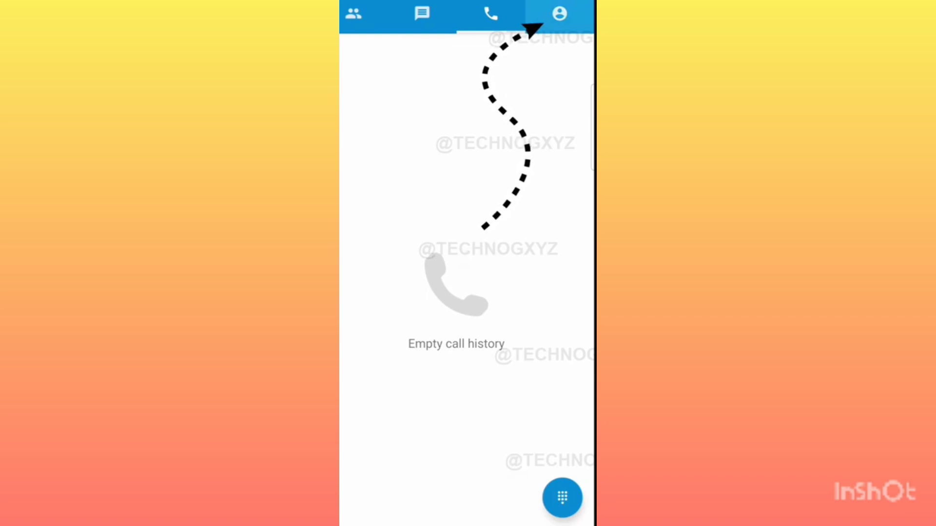
click(559, 12)
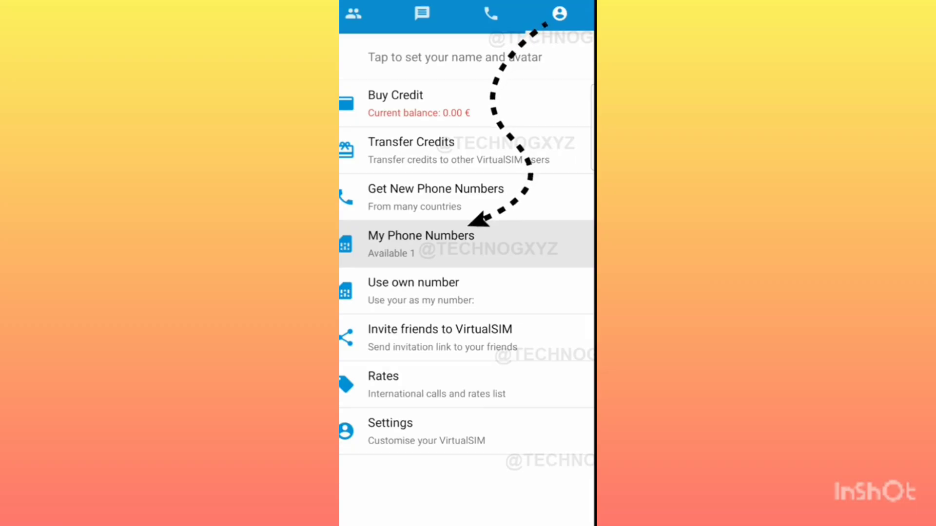
click(421, 243)
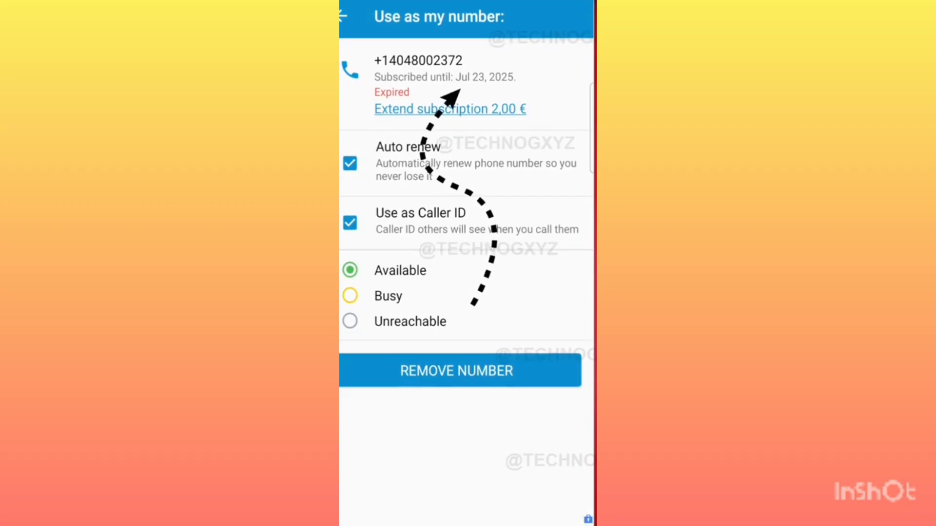
click(344, 12)
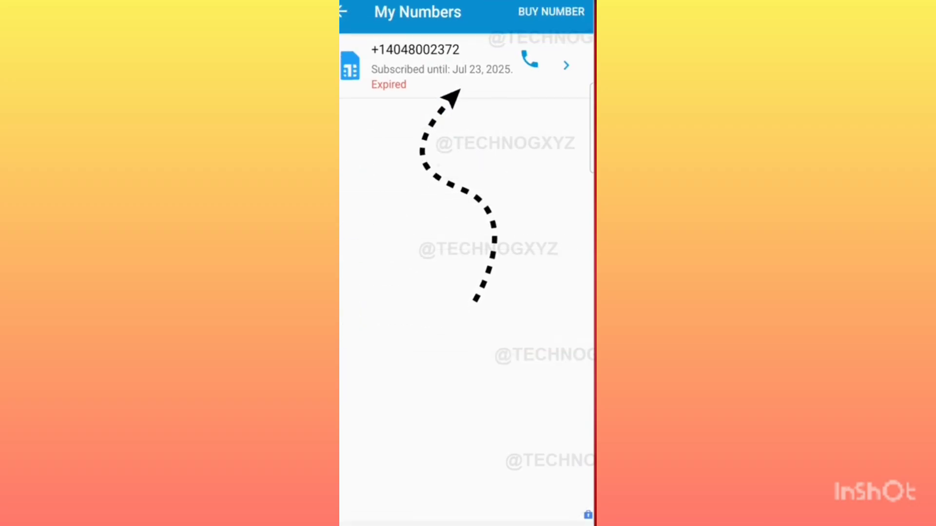
click(459, 65)
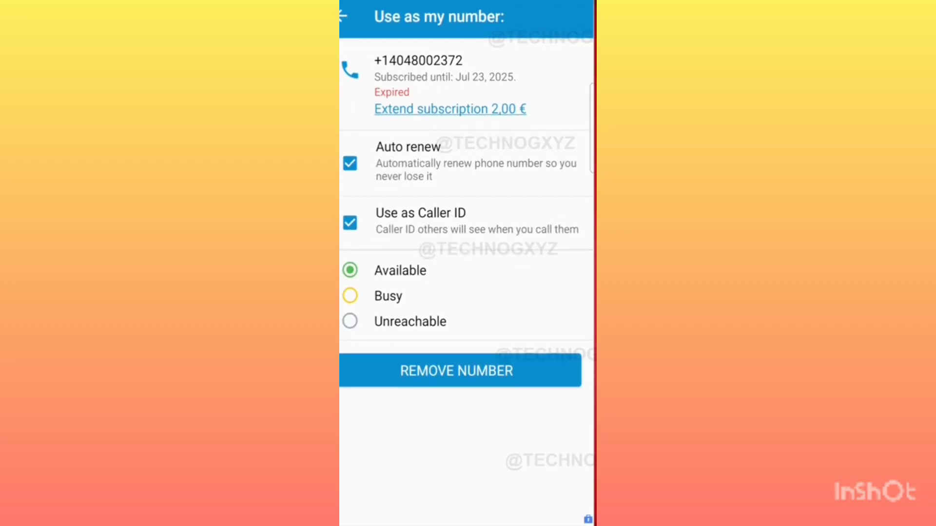
click(450, 108)
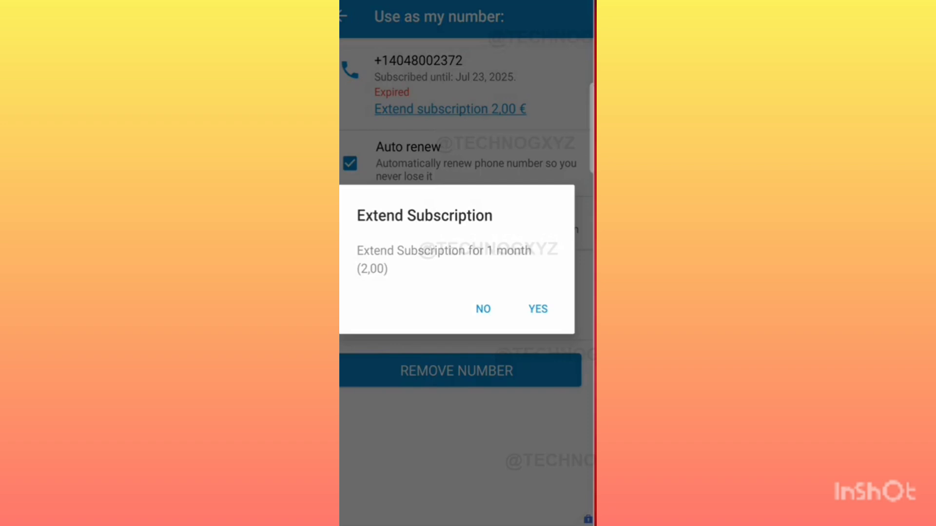
click(483, 309)
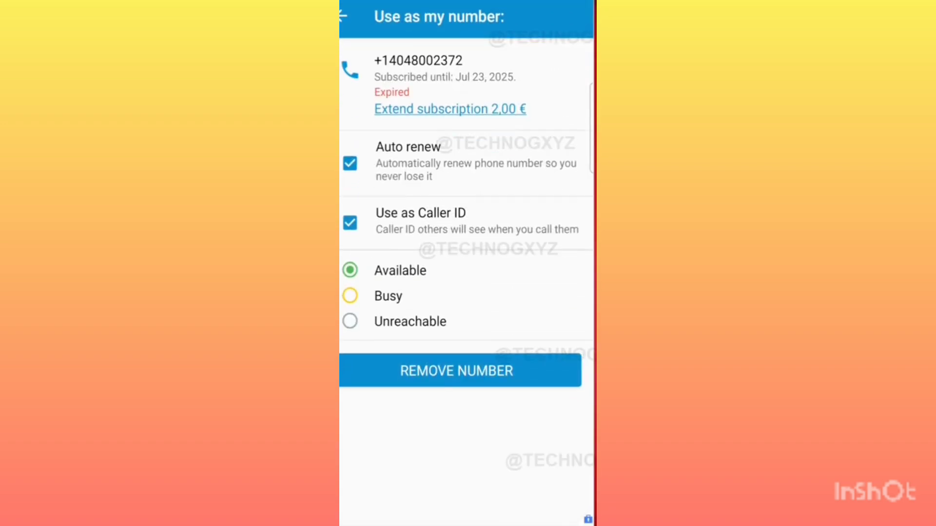
click(450, 108)
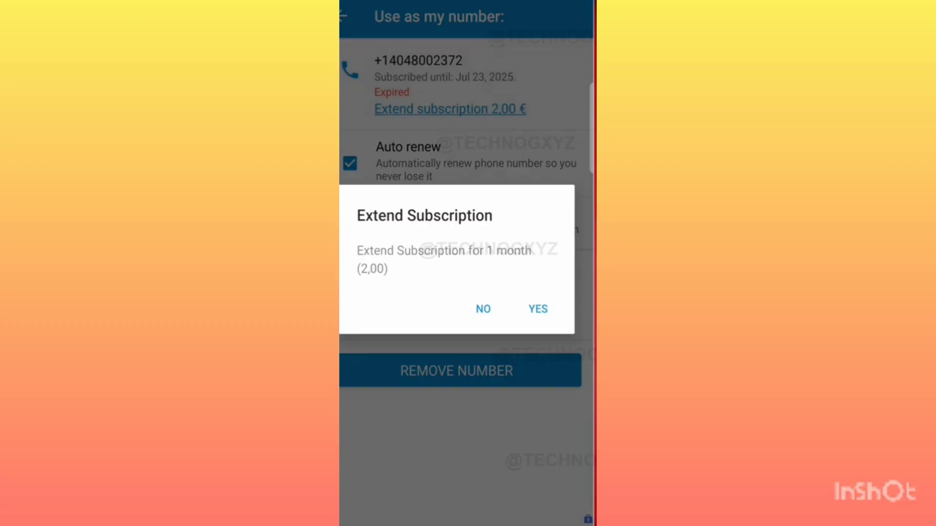
click(483, 309)
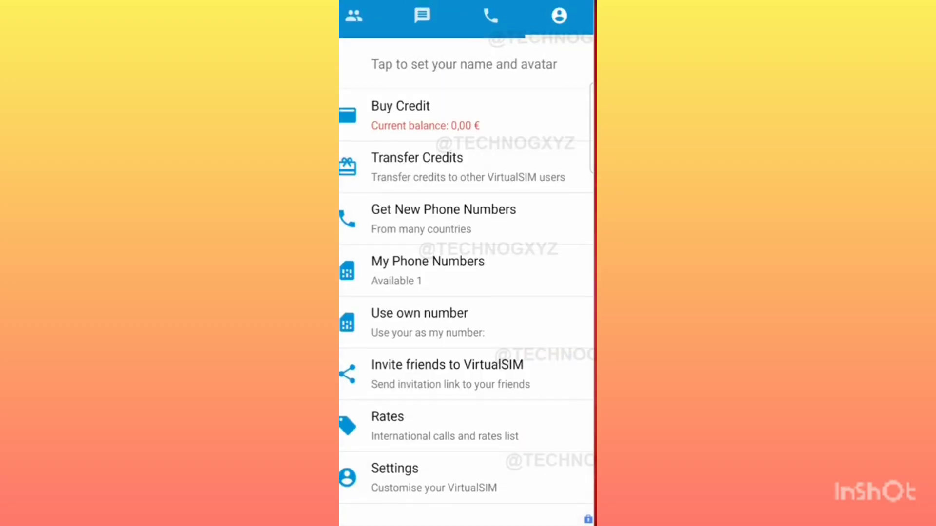
- Recheck the expired US number's details and return to the My Numbers list
click(428, 270)
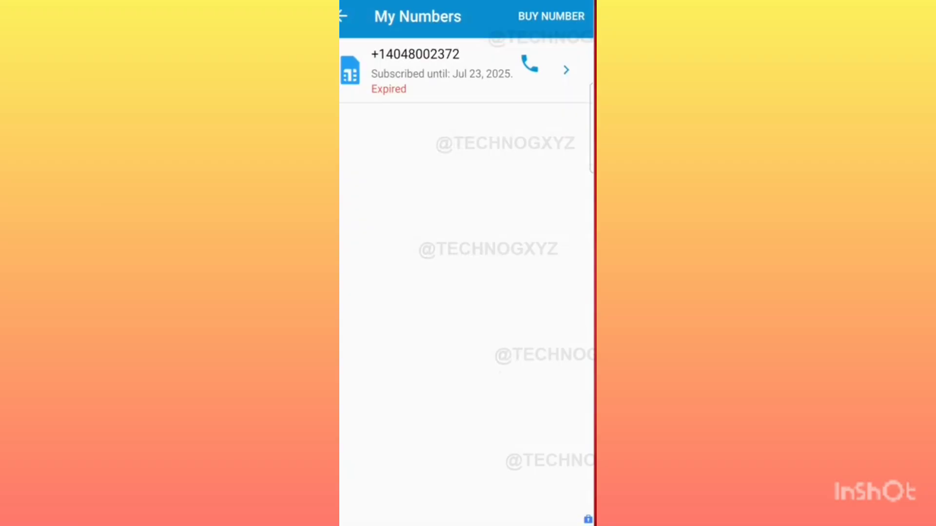
click(441, 71)
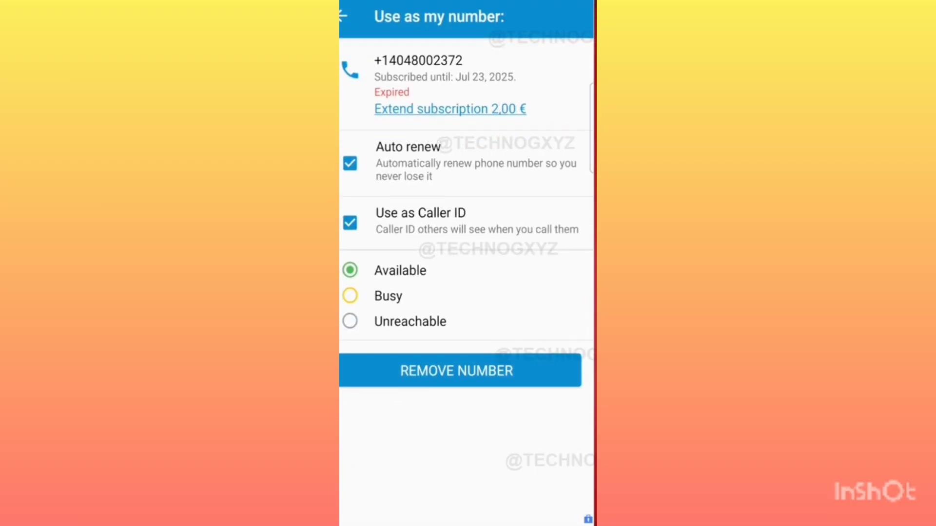
click(343, 17)
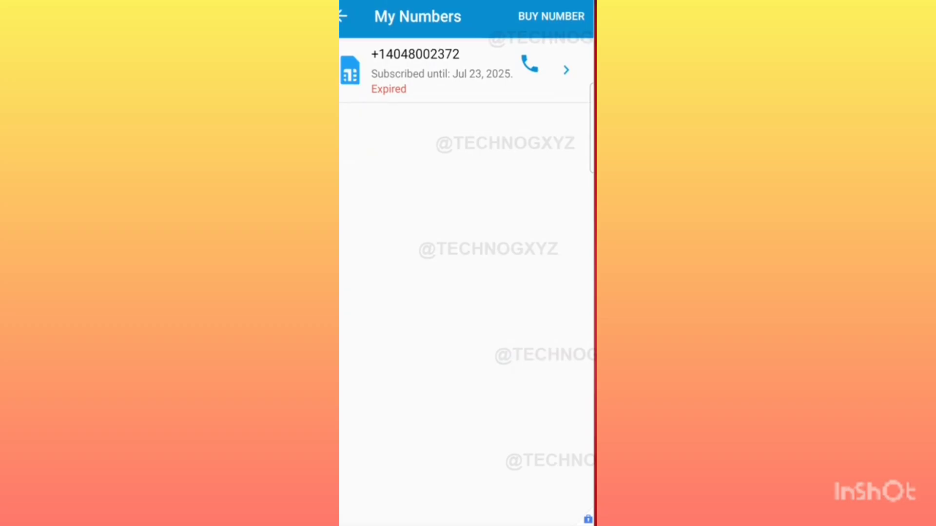
click(422, 16)
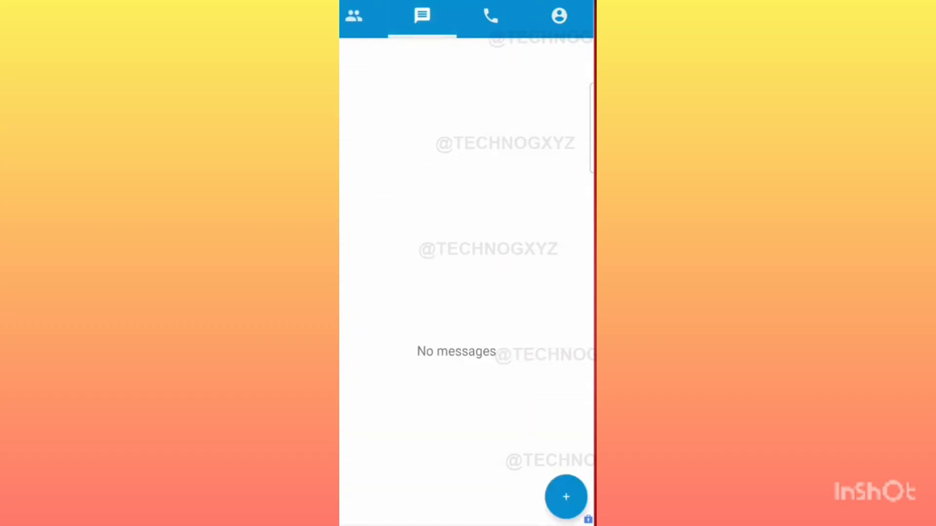
click(559, 16)
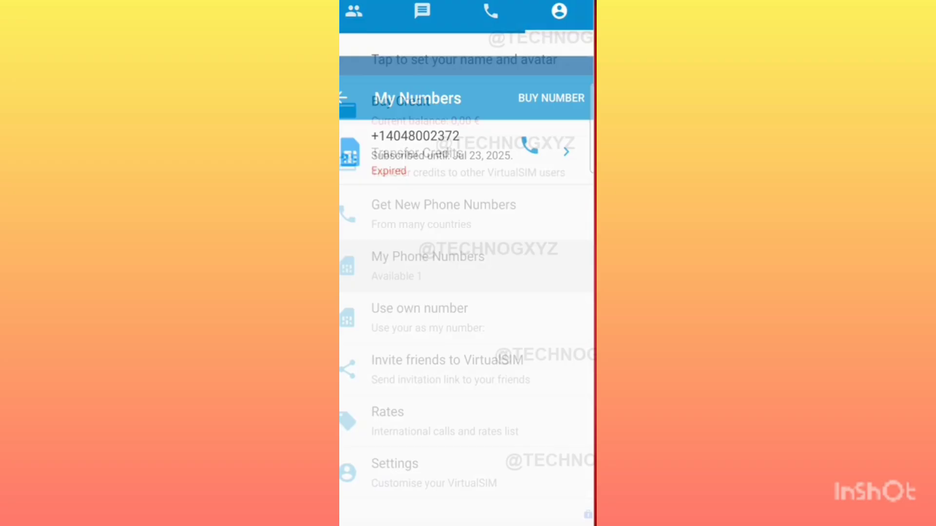